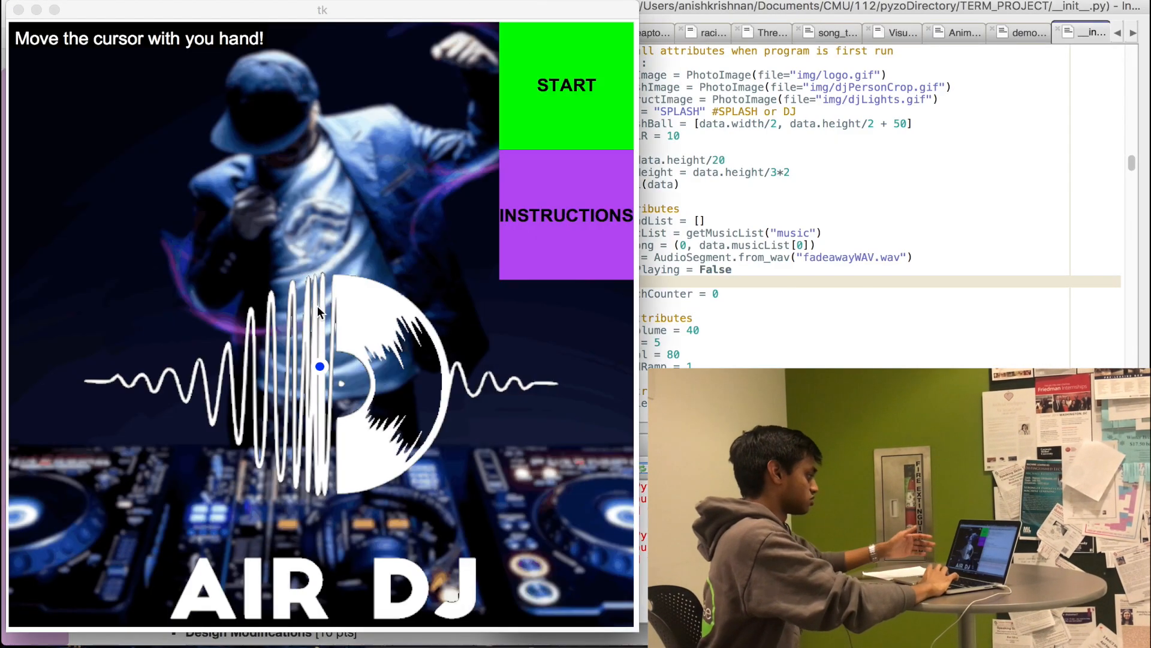
{"action": "mouse_move", "coordinate": [357, 446]}
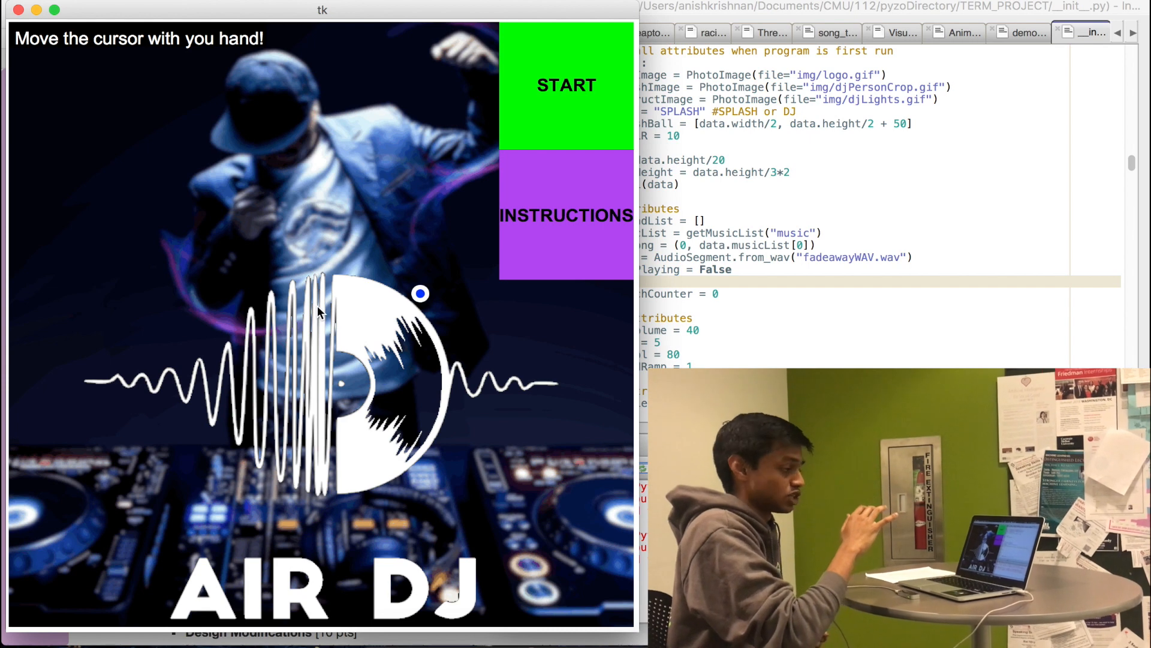
{"action": "mouse_move", "coordinate": [503, 276]}
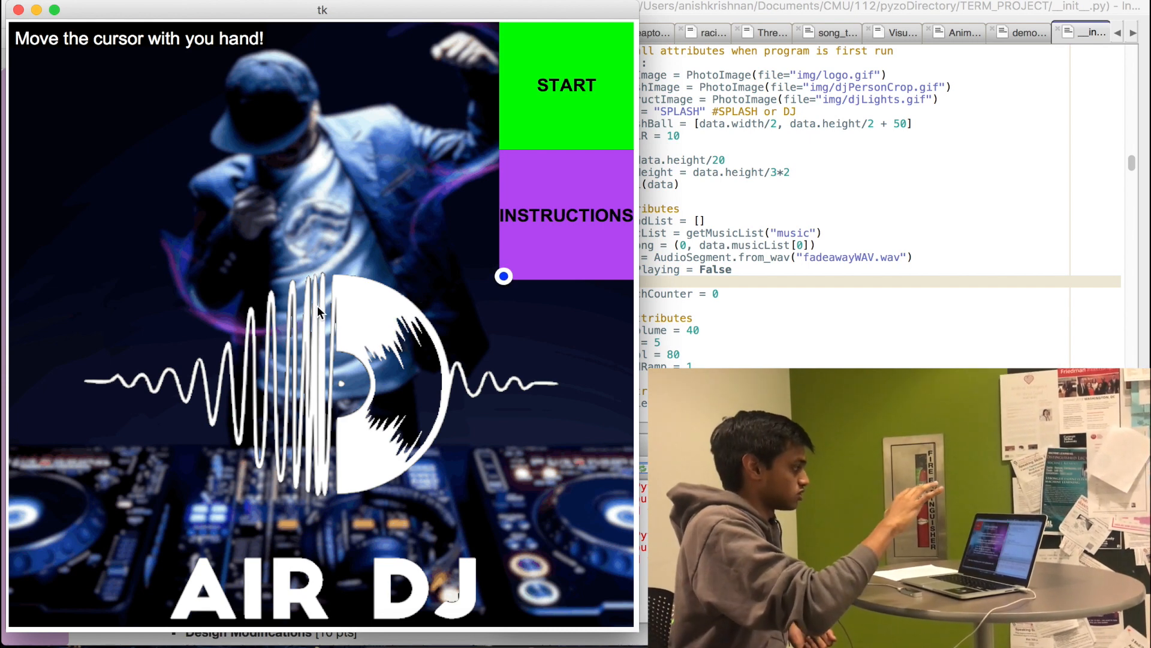
Step: Review the hand-control help, return to the start screen and start the DJ session with Dark Horse playing
{"action": "left_click", "coordinate": [566, 215]}
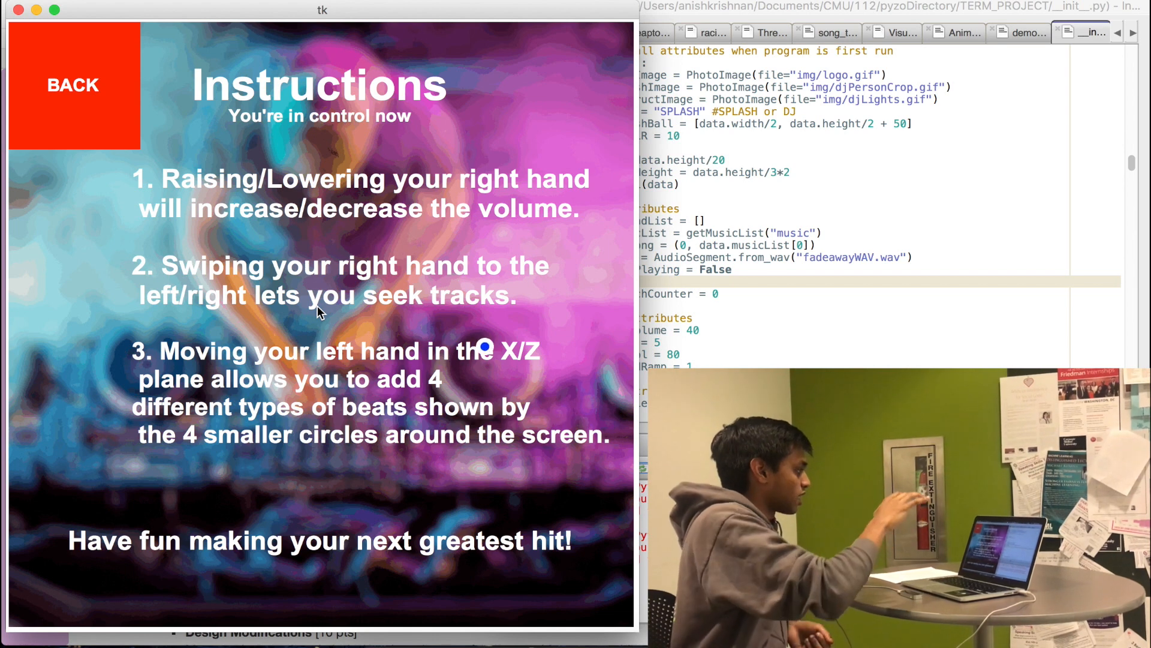
{"action": "left_click", "coordinate": [72, 84]}
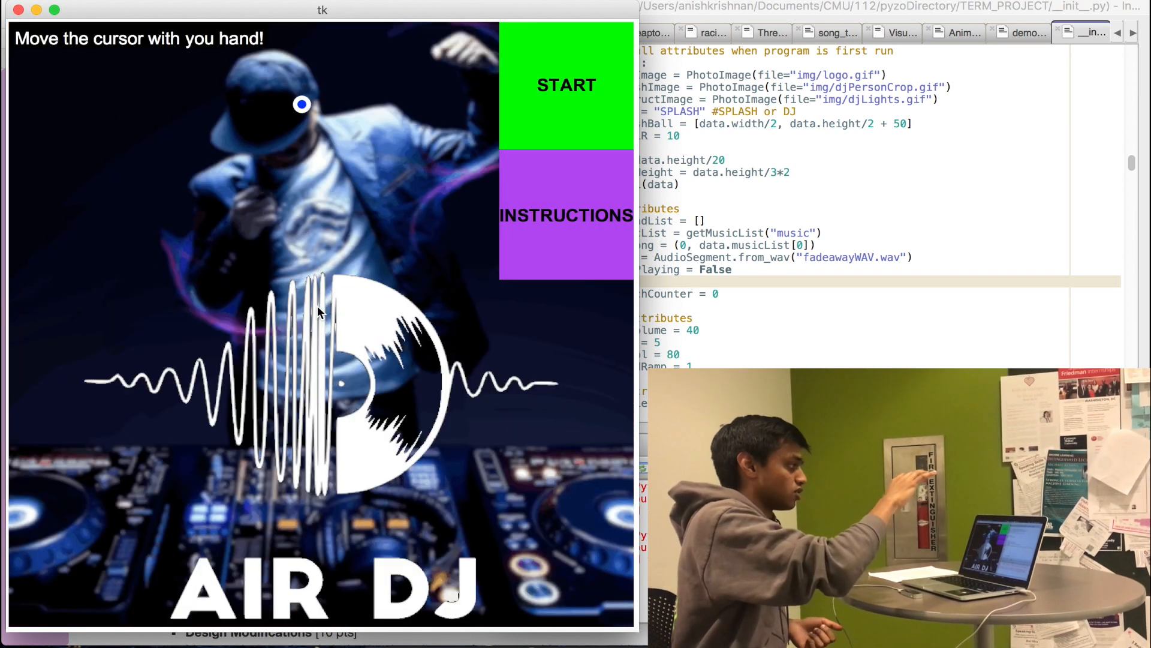
{"action": "left_click", "coordinate": [567, 84]}
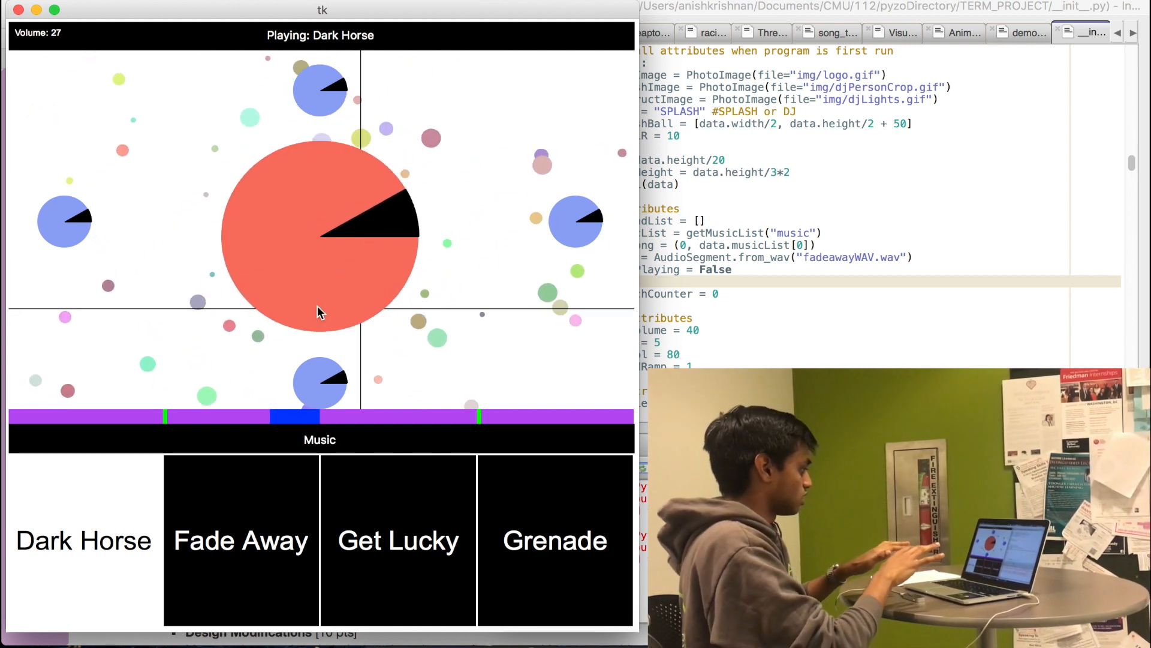
{"action": "left_click", "coordinate": [241, 540]}
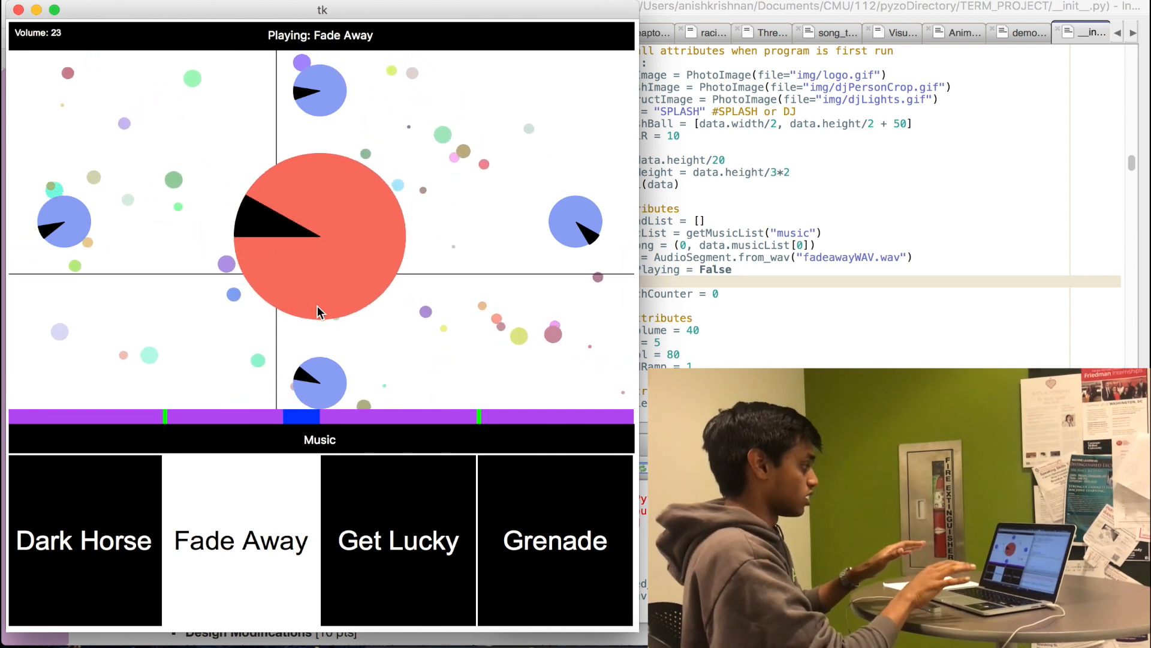
Step: Switch the playing track to Dark Horse, then Fade Away, ending on Get Lucky
{"action": "left_click", "coordinate": [84, 540]}
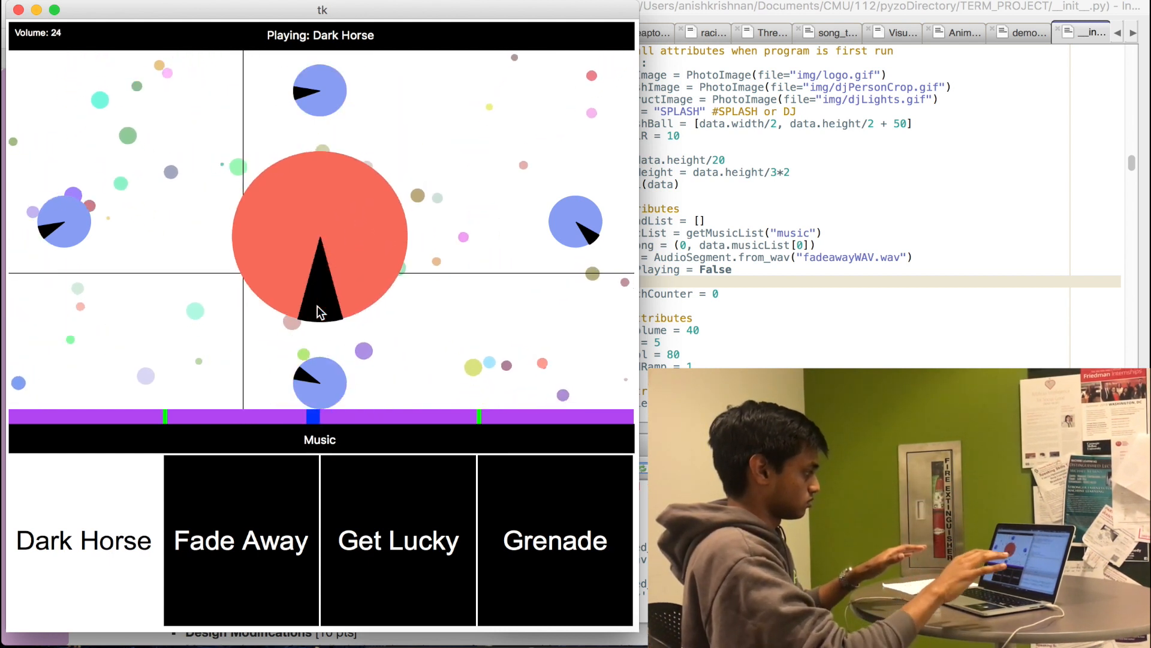
{"action": "left_click", "coordinate": [241, 539]}
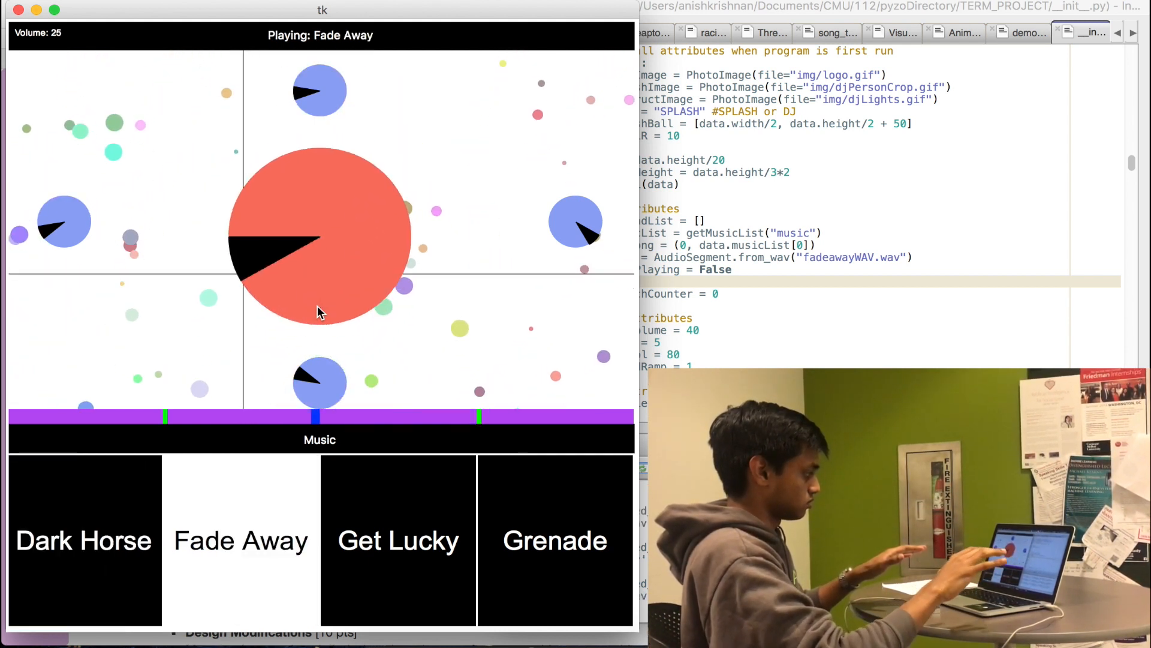
{"action": "left_click", "coordinate": [398, 540]}
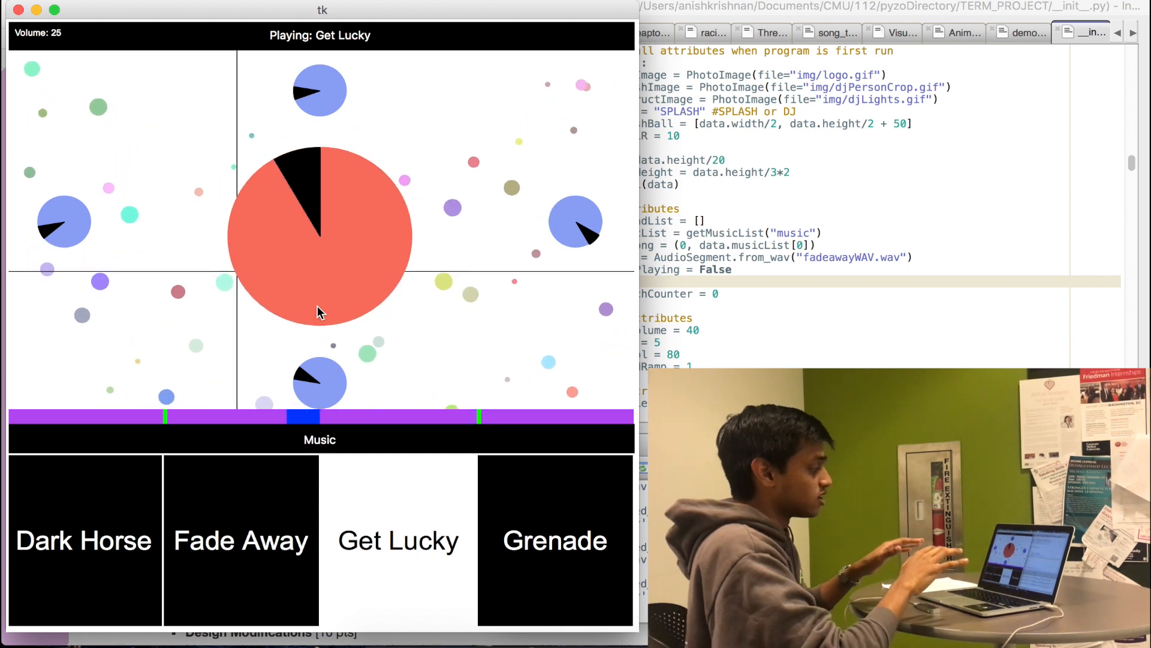